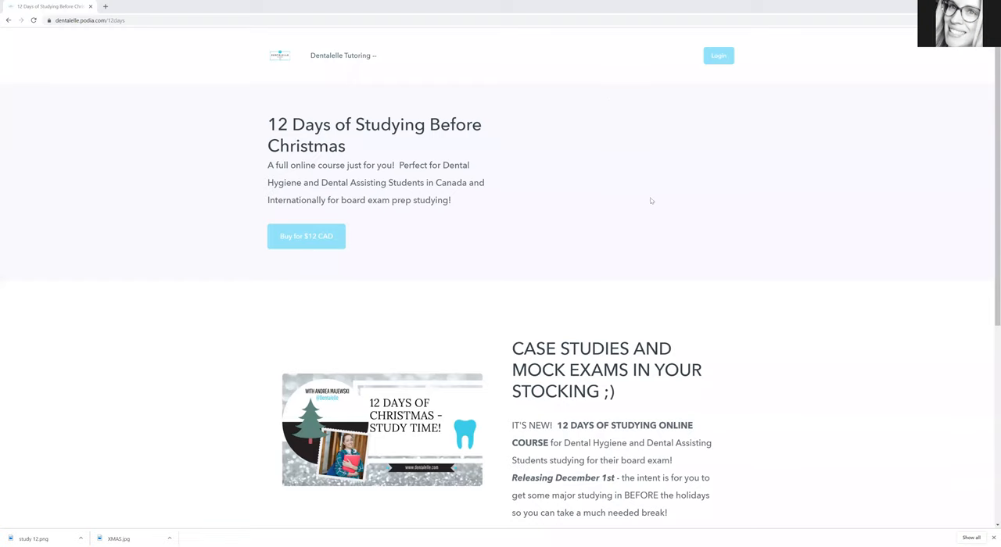
pyautogui.moveTo(637, 160)
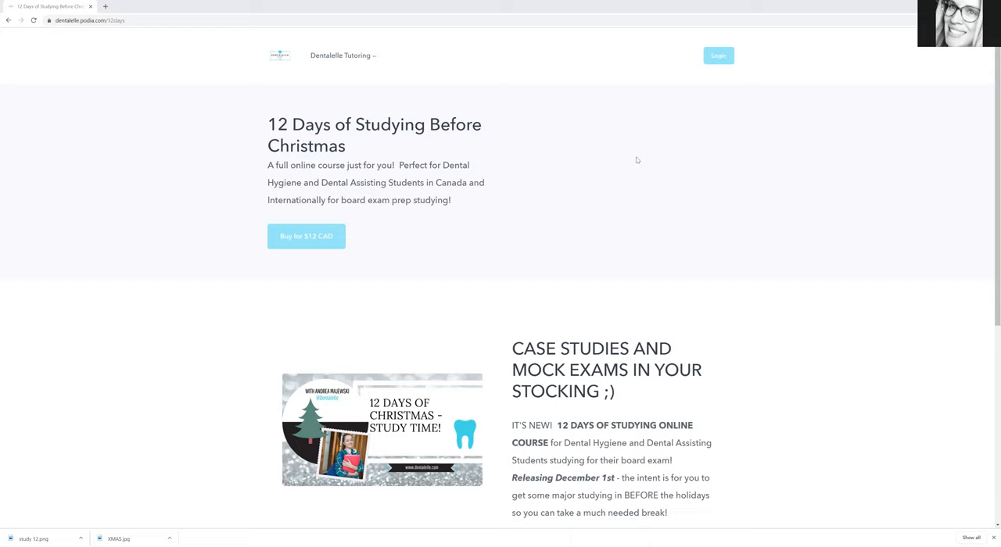
pyautogui.moveTo(651, 224)
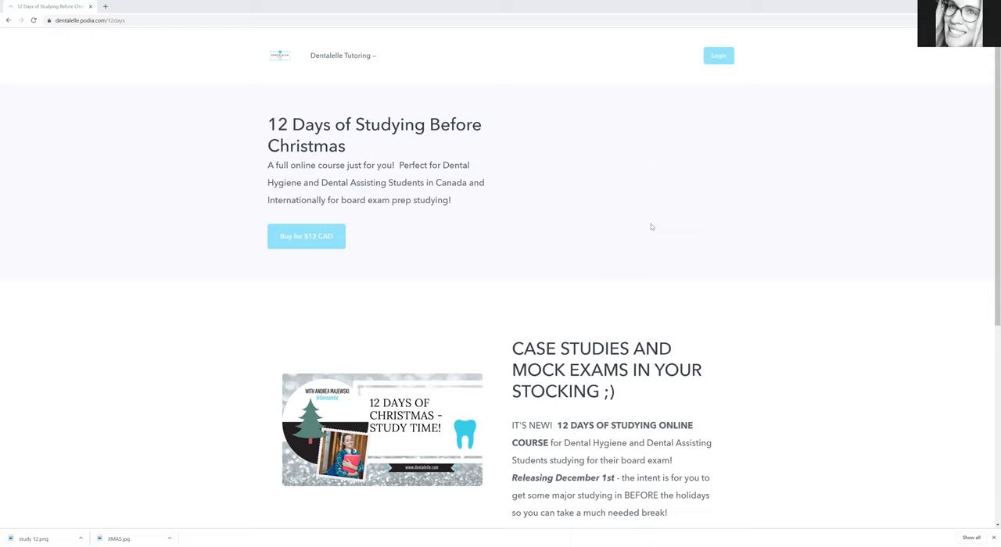
pyautogui.moveTo(634, 225)
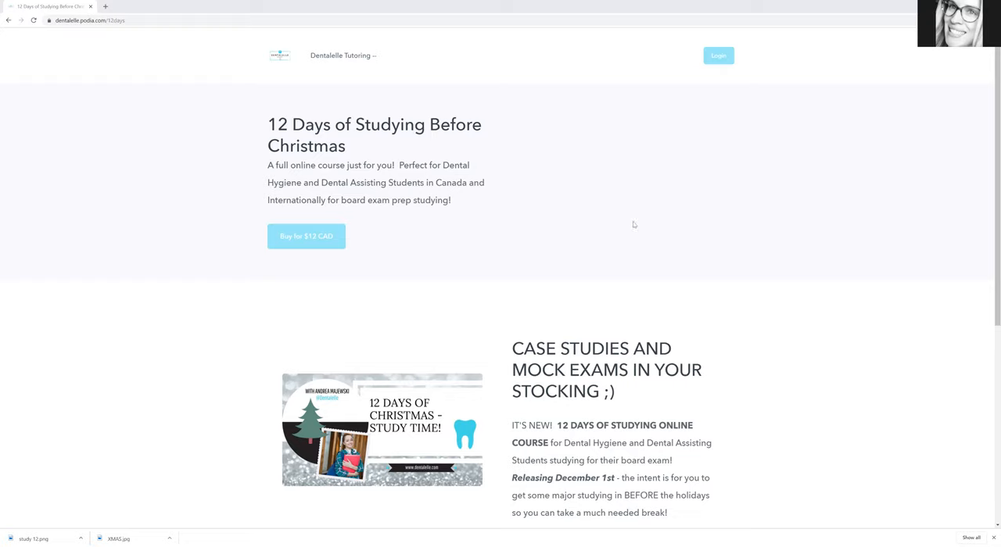
pyautogui.moveTo(608, 208)
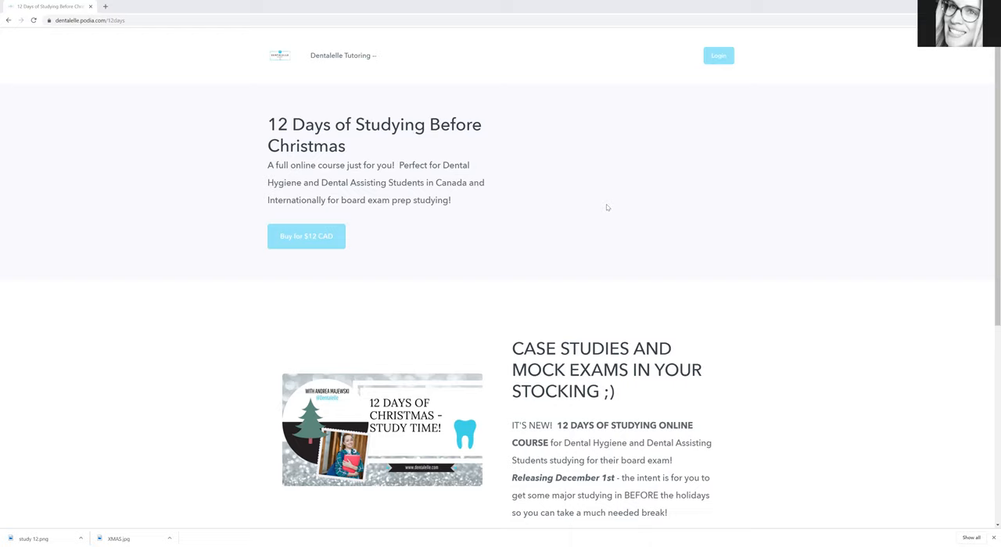
pyautogui.moveTo(606, 205)
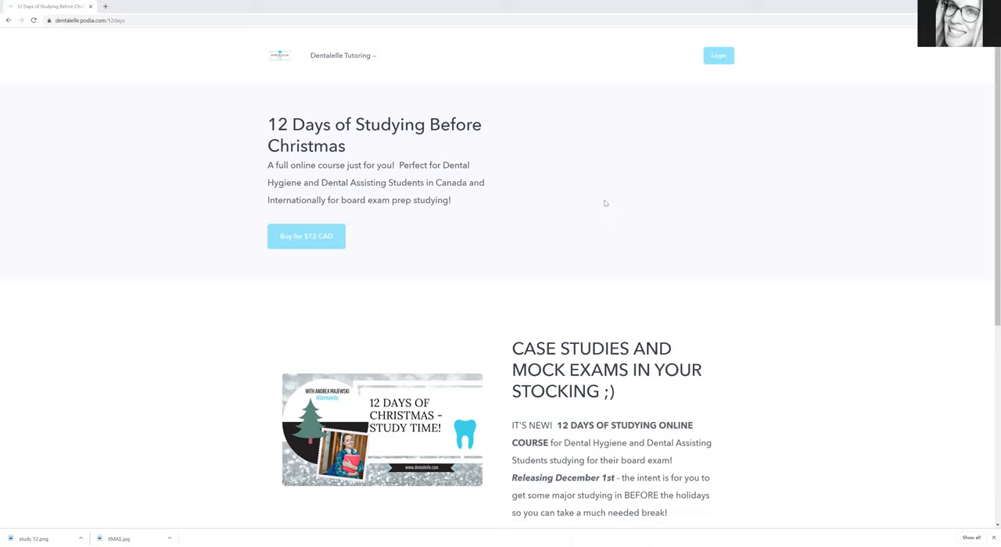
pyautogui.moveTo(602, 201)
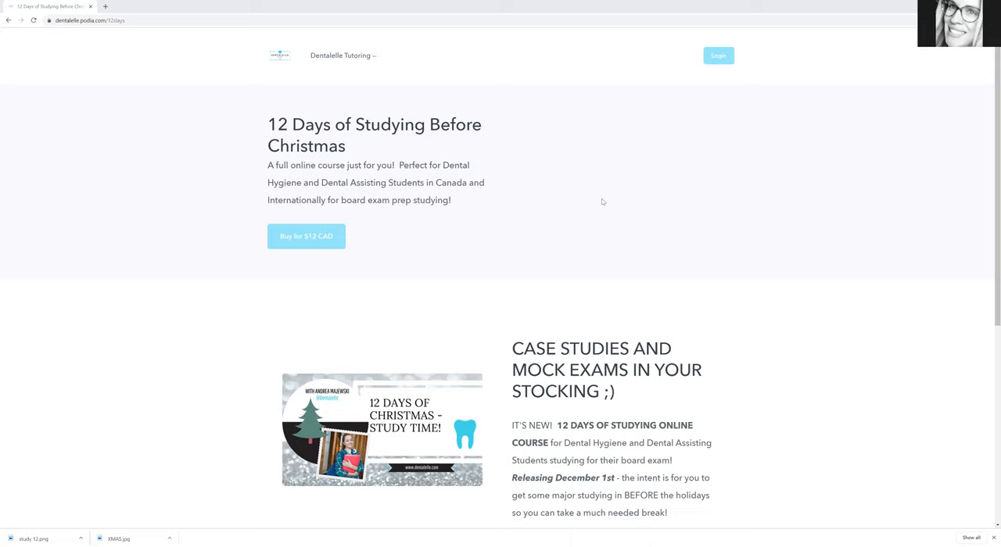
pyautogui.moveTo(577, 212)
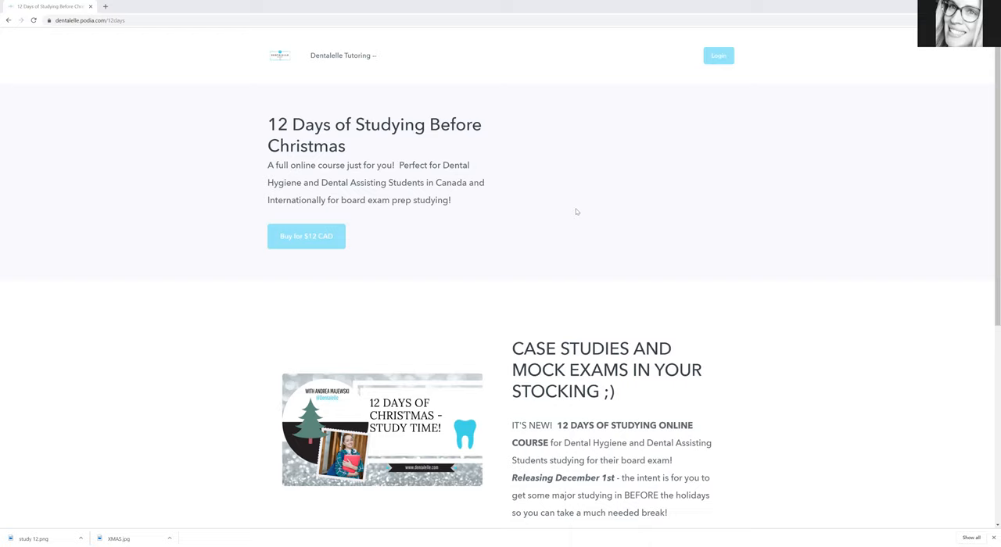
pyautogui.moveTo(584, 200)
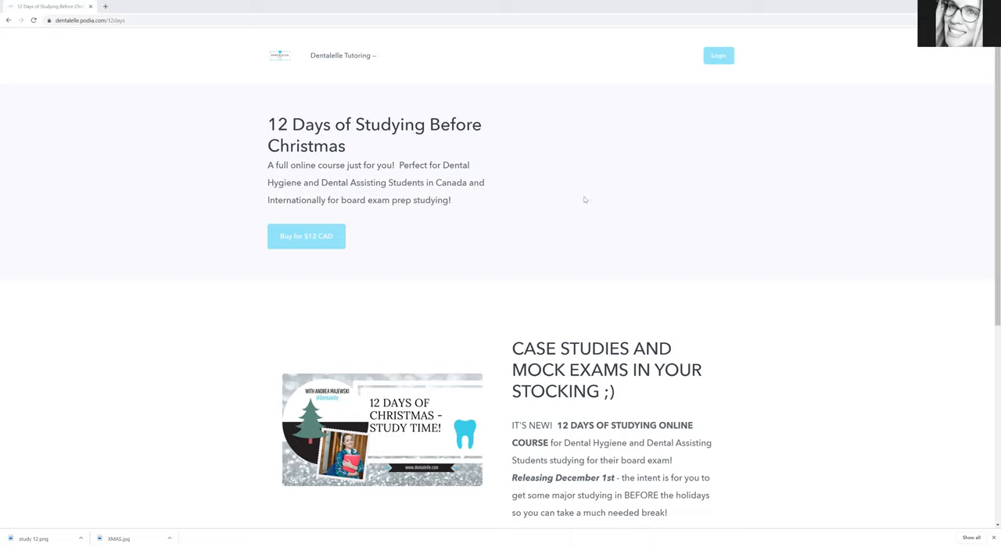
pyautogui.moveTo(551, 207)
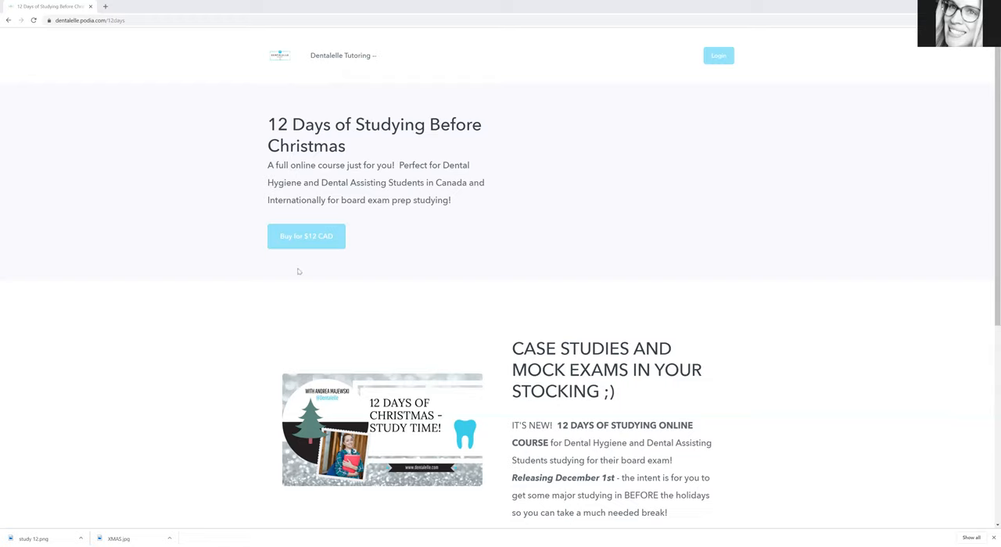
pyautogui.moveTo(578, 272)
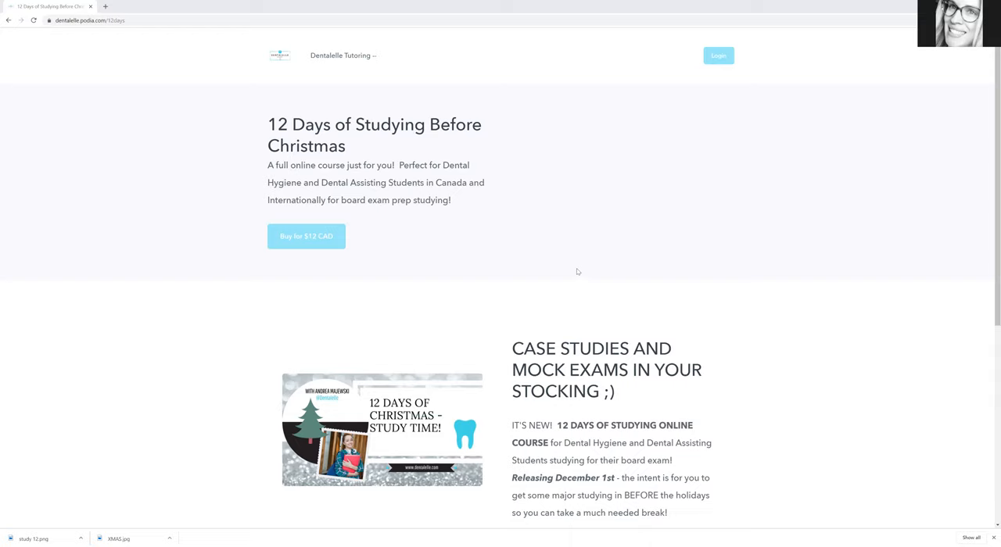
pyautogui.moveTo(518, 276)
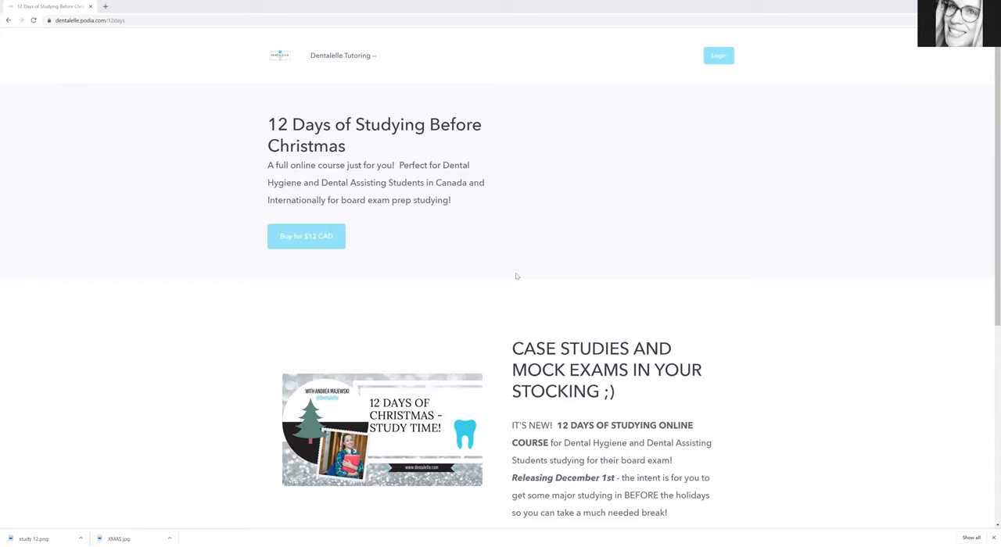
pyautogui.scroll(-3)
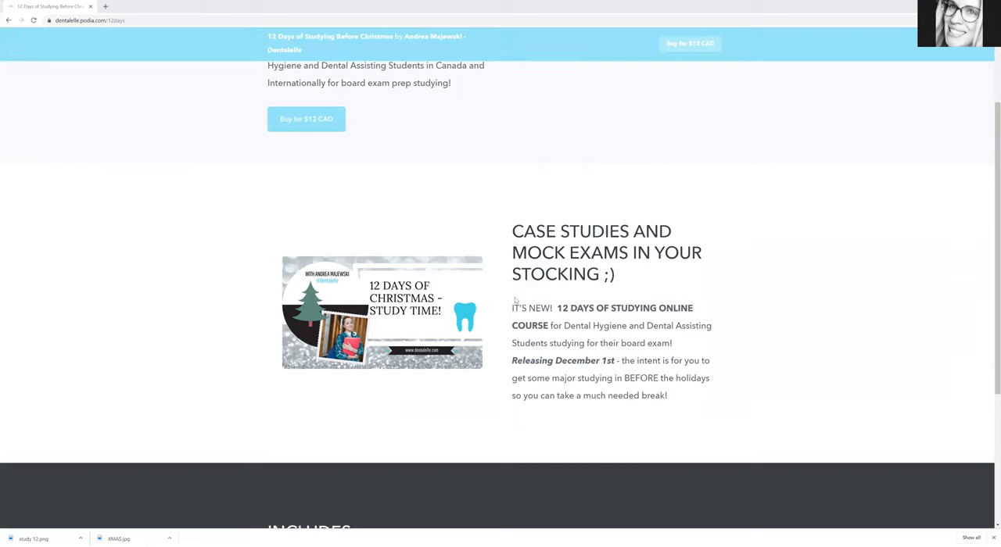
pyautogui.scroll(-3)
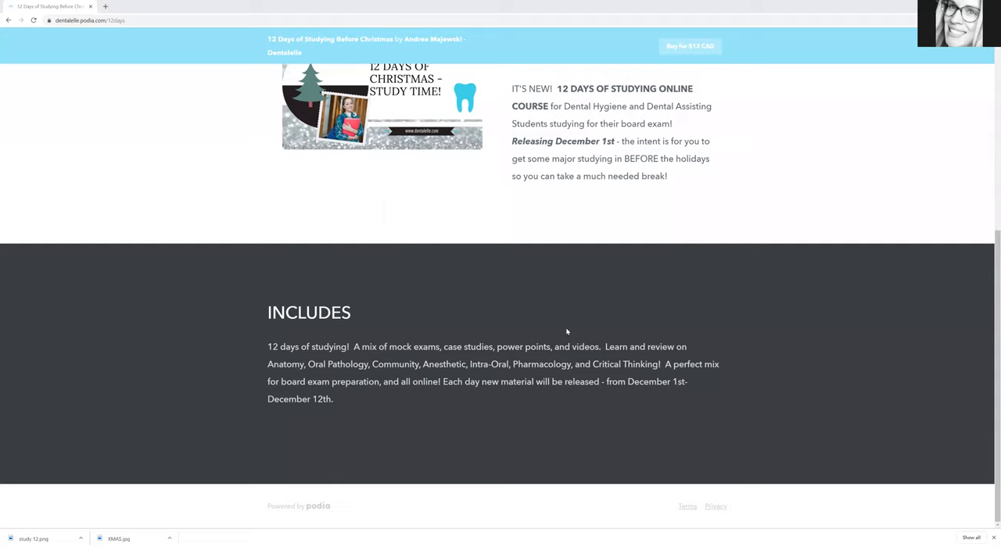
pyautogui.moveTo(506, 345)
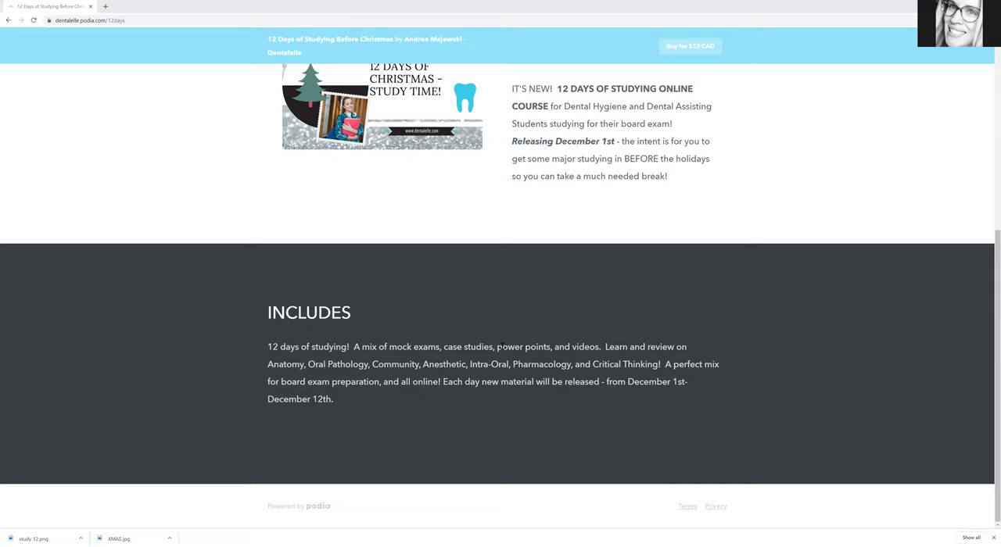
pyautogui.moveTo(427, 454)
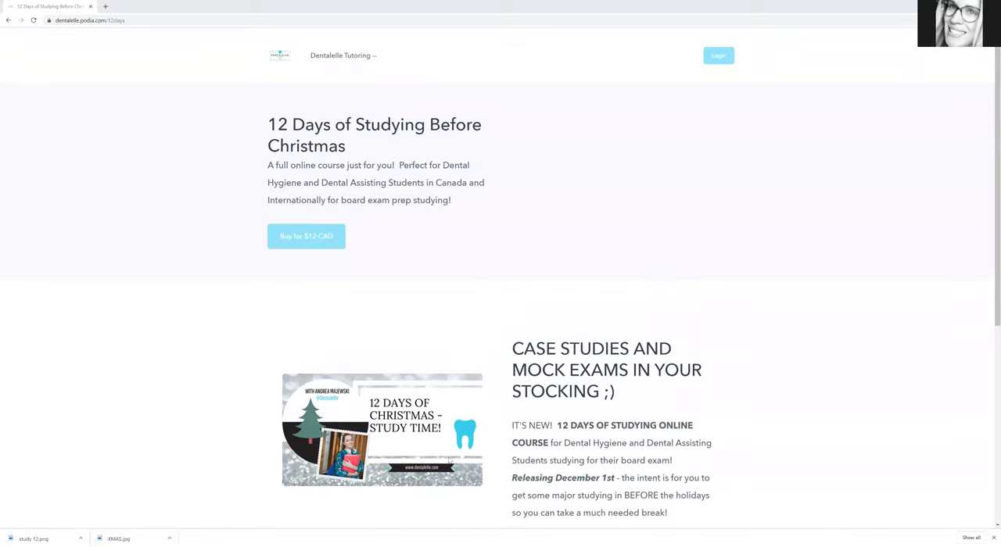
pyautogui.moveTo(432, 448)
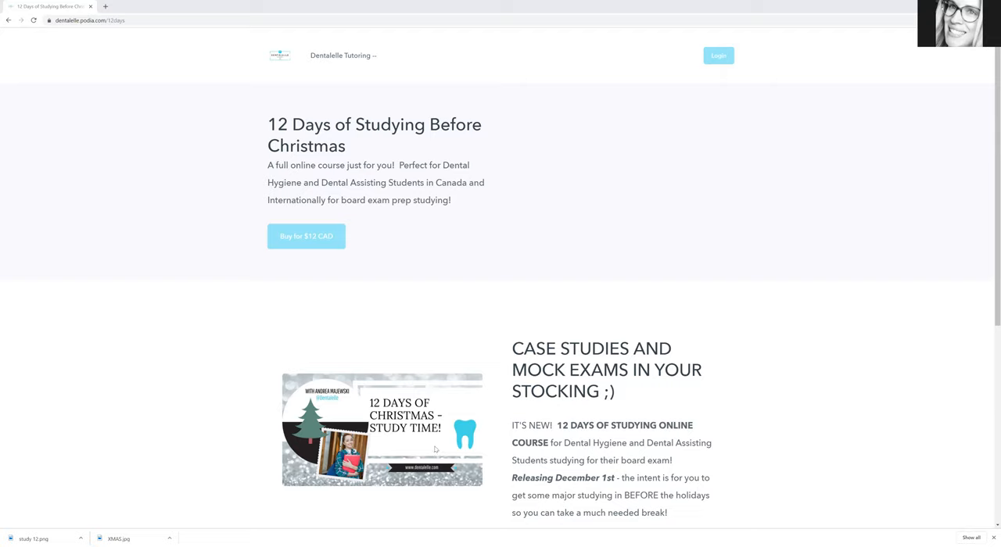
pyautogui.moveTo(401, 373)
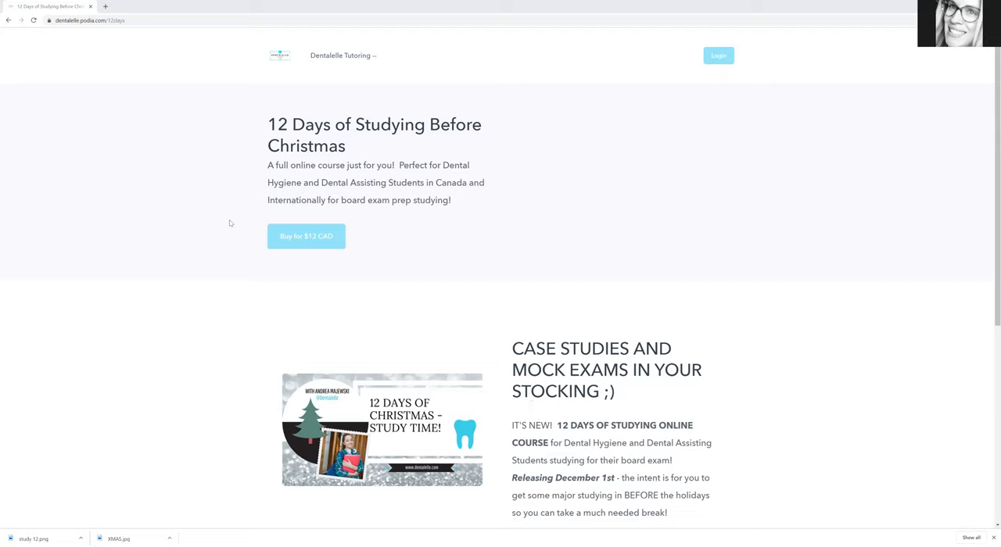
pyautogui.moveTo(465, 273)
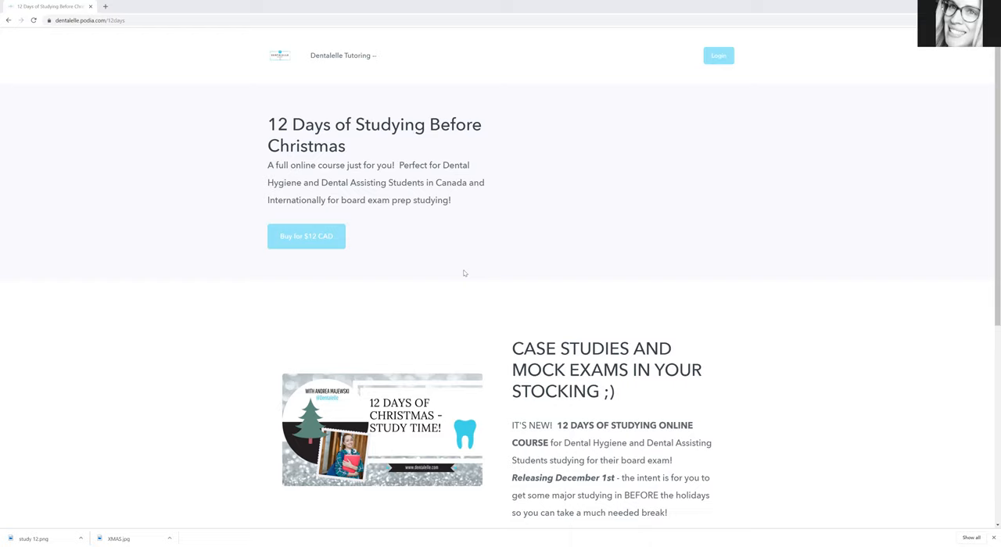
pyautogui.moveTo(462, 244)
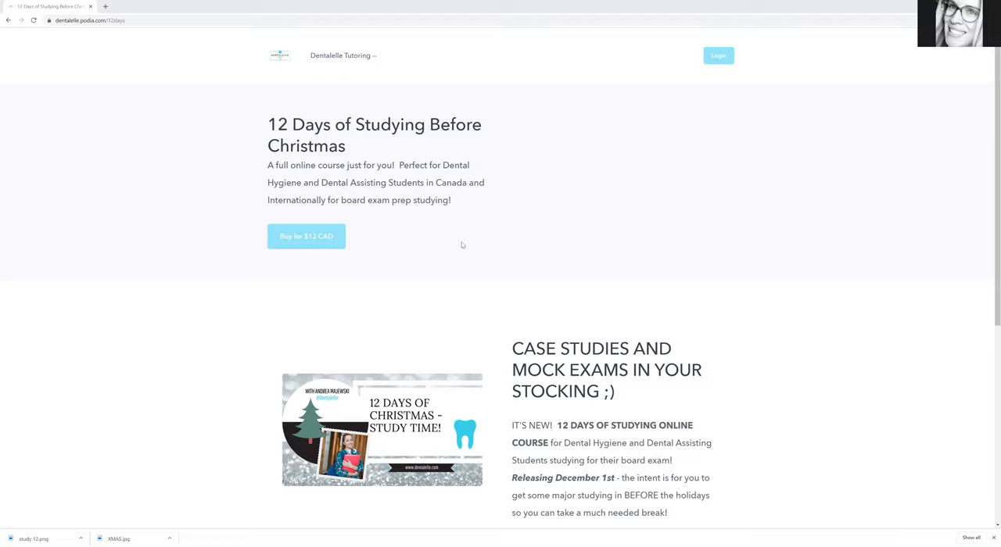
pyautogui.scroll(-3)
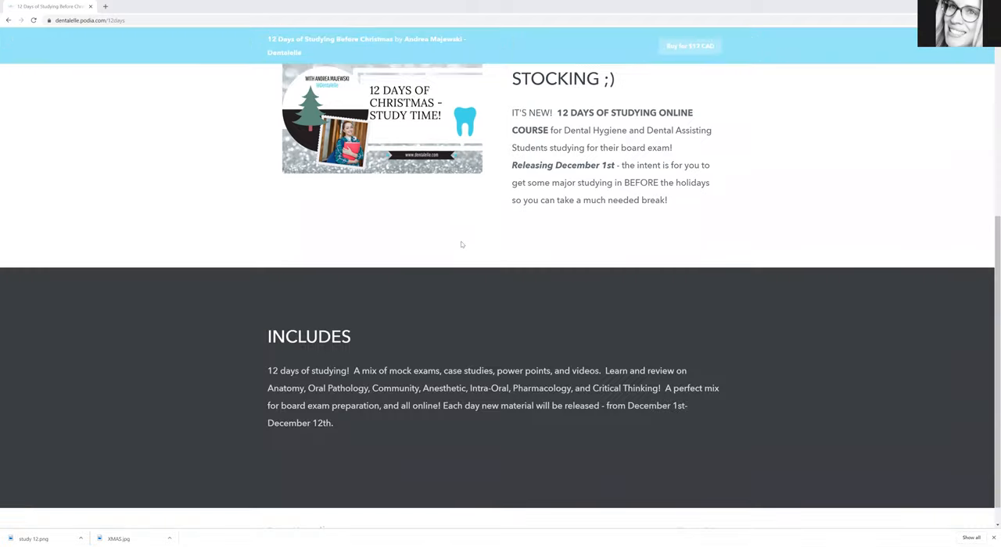
pyautogui.scroll(-3)
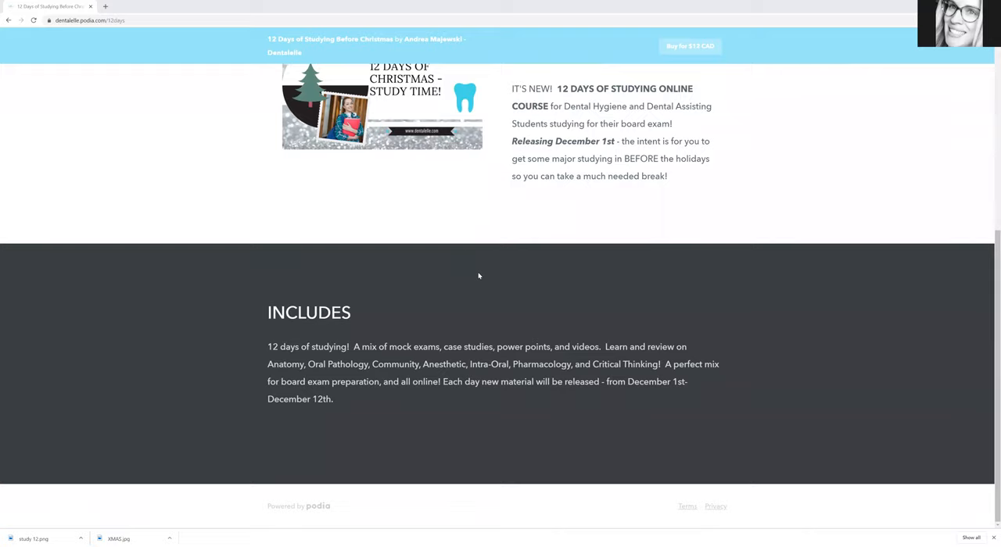
pyautogui.scroll(3)
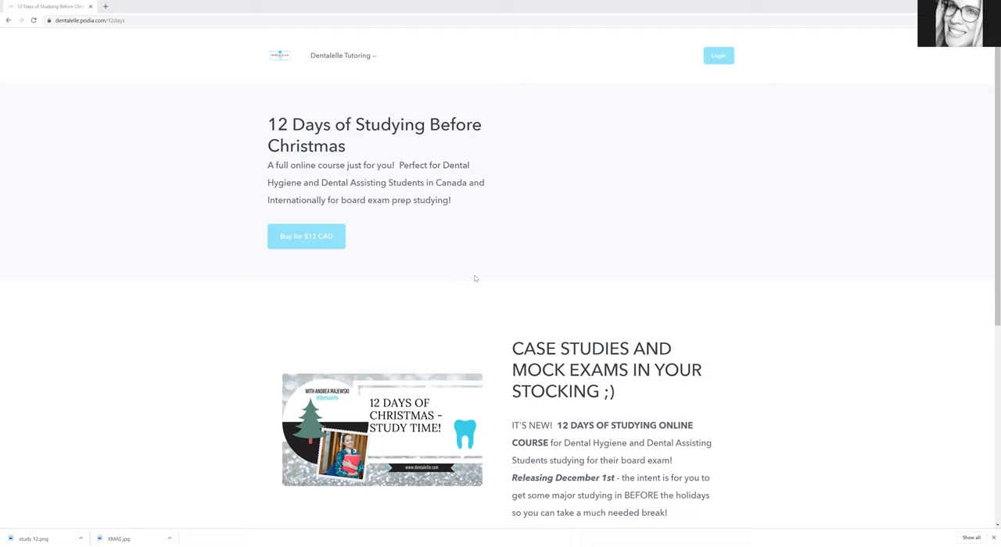
pyautogui.moveTo(412, 246)
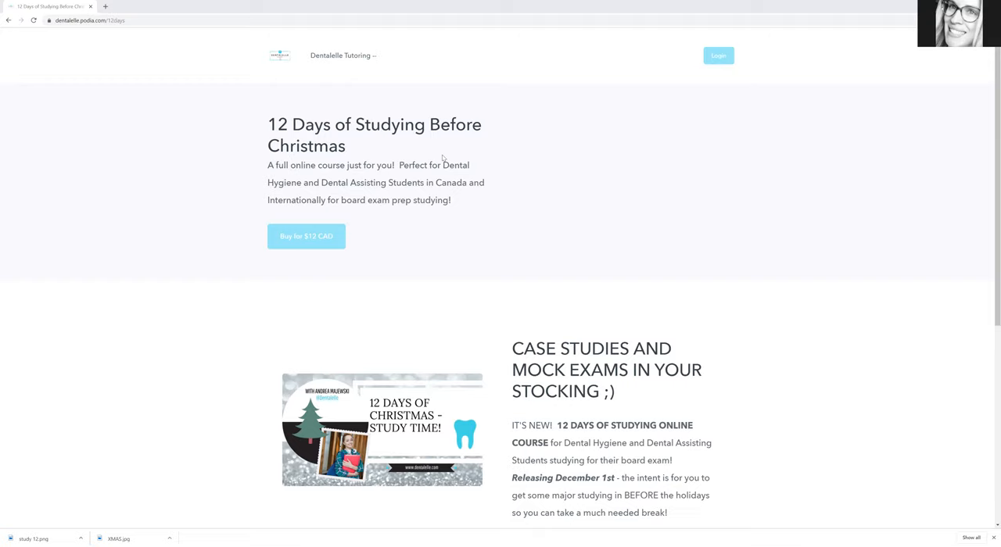
pyautogui.moveTo(518, 75)
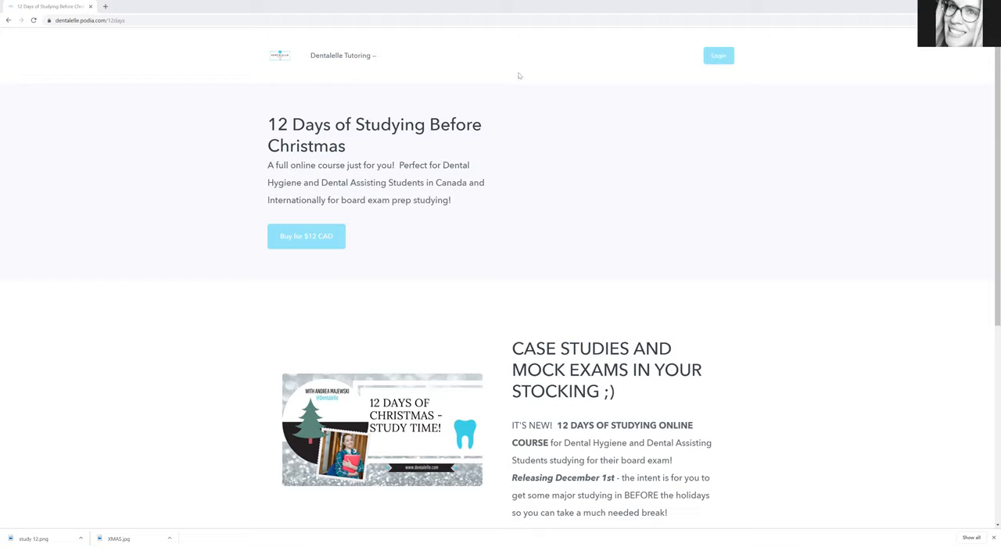